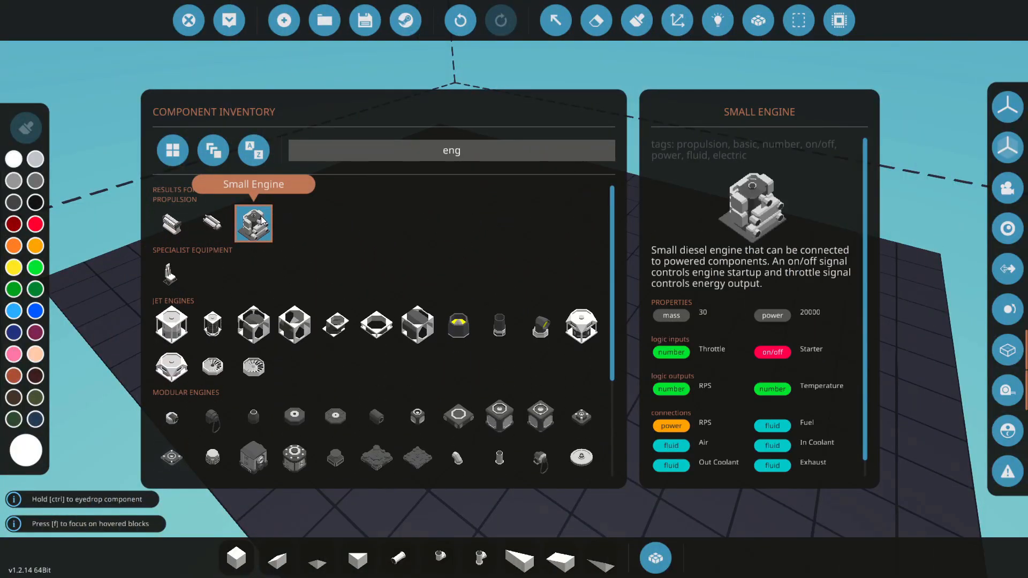
{"action": "mouse_move", "coordinate": [171, 224]}
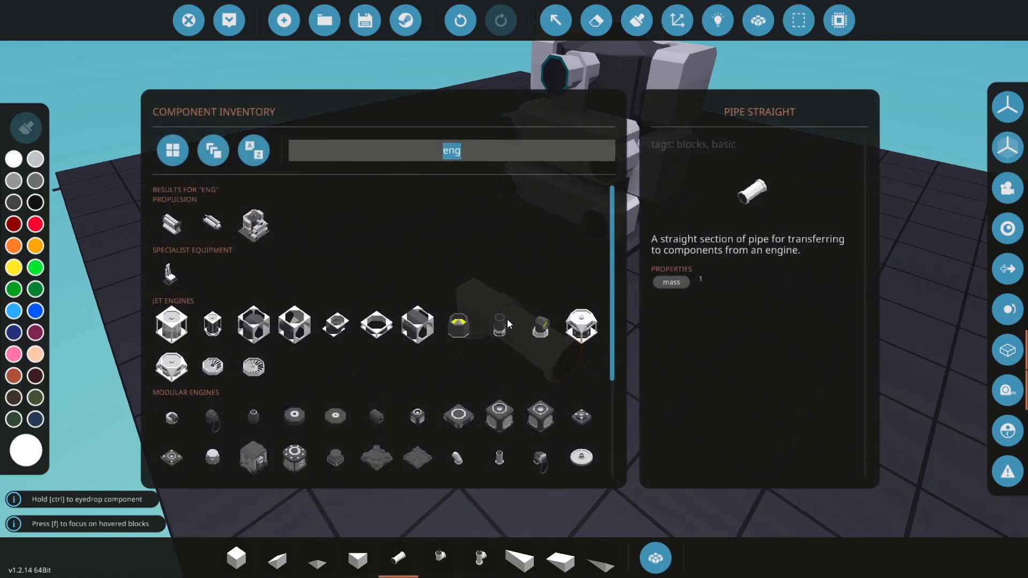
Place the Small Engine and search 'pip' for straight pipe pieces
{"action": "type", "text": "pip"}
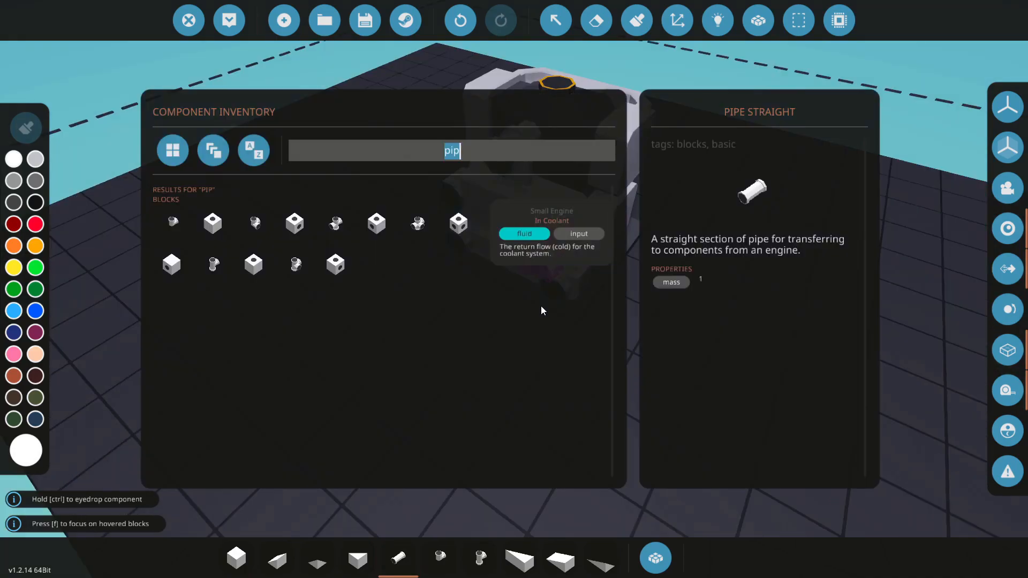
Search 'rad' for the radiator and lay a straight pipe beside the engine's coolant port
{"action": "type", "text": "rad"}
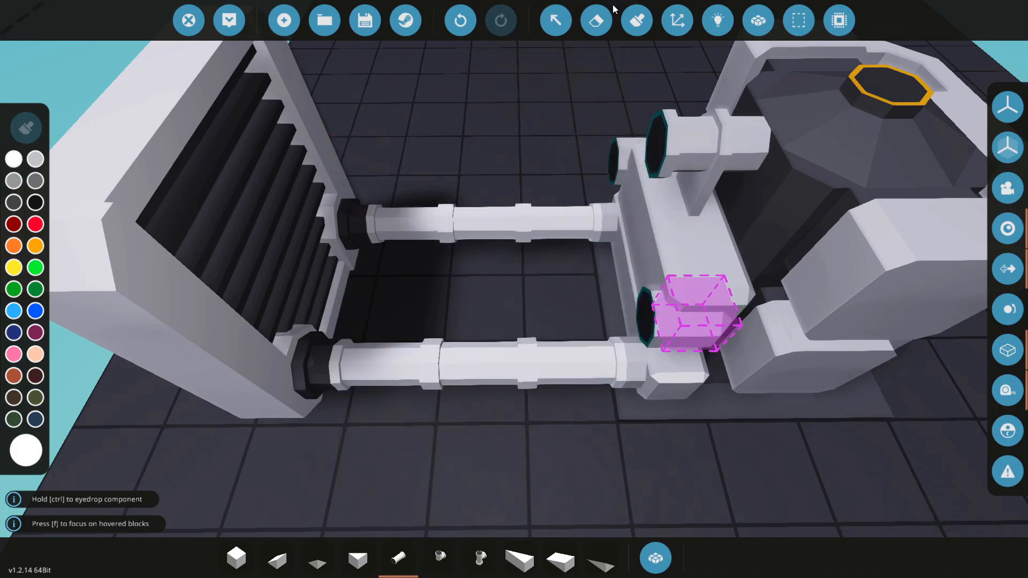
{"action": "left_click", "coordinate": [14, 310]}
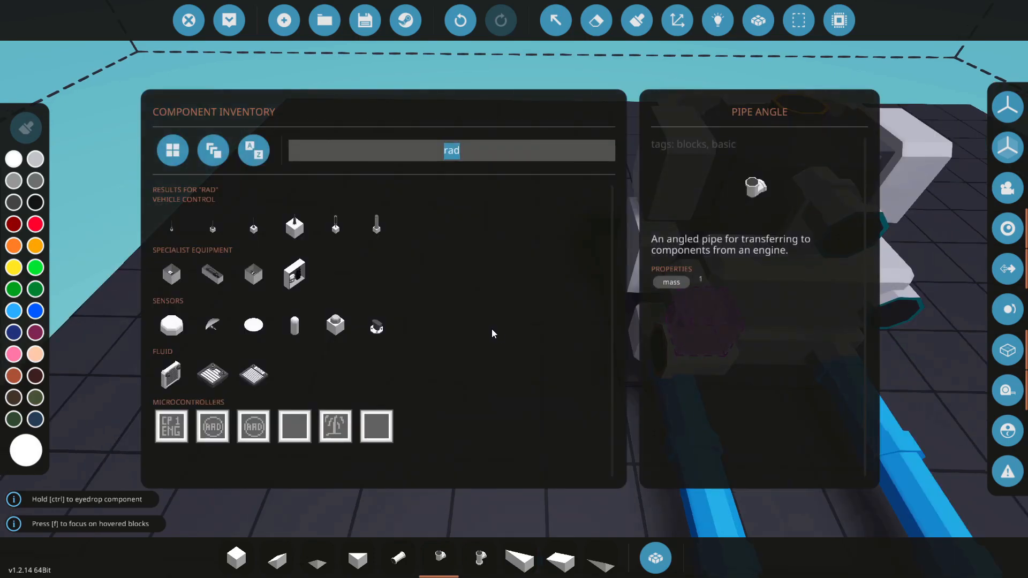
Search 'str' for pipe pieces to extend the engine's fuel-side plumbing
{"action": "type", "text": "str"}
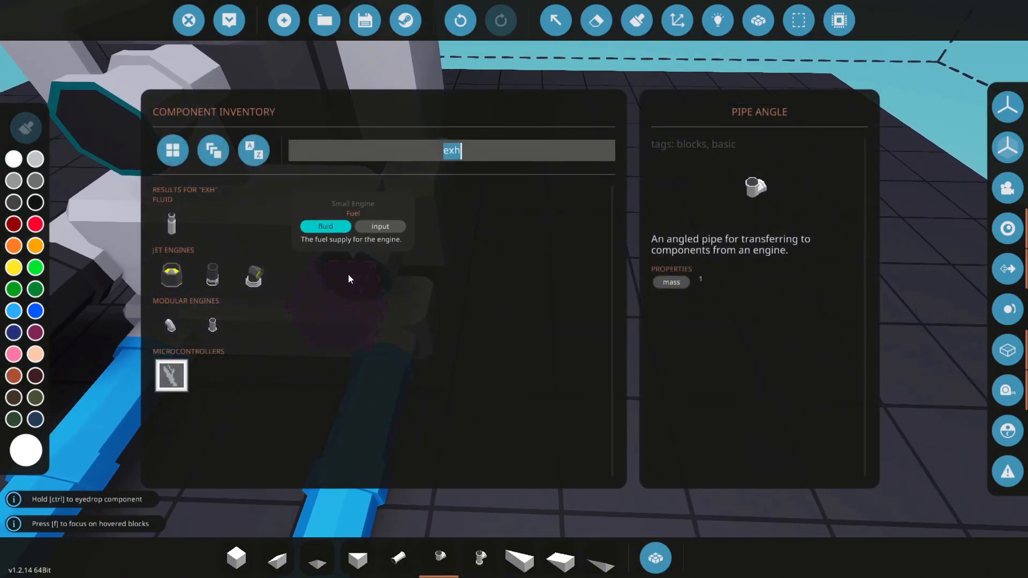
Place a Fluid Tank Medium ('tan'), change its fluid type and adjust its fill level
{"action": "type", "text": "tan"}
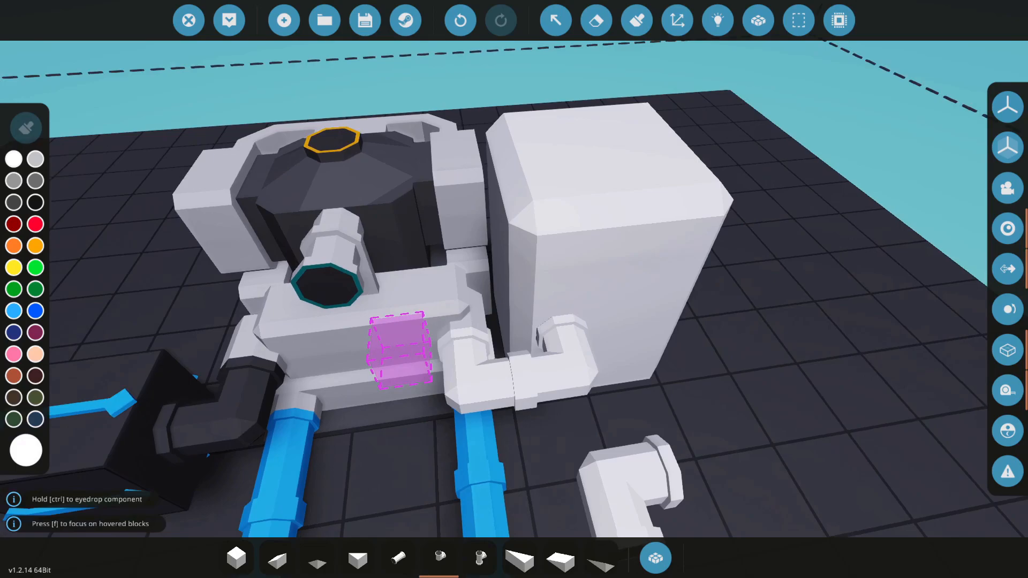
{"action": "left_click", "coordinate": [500, 20]}
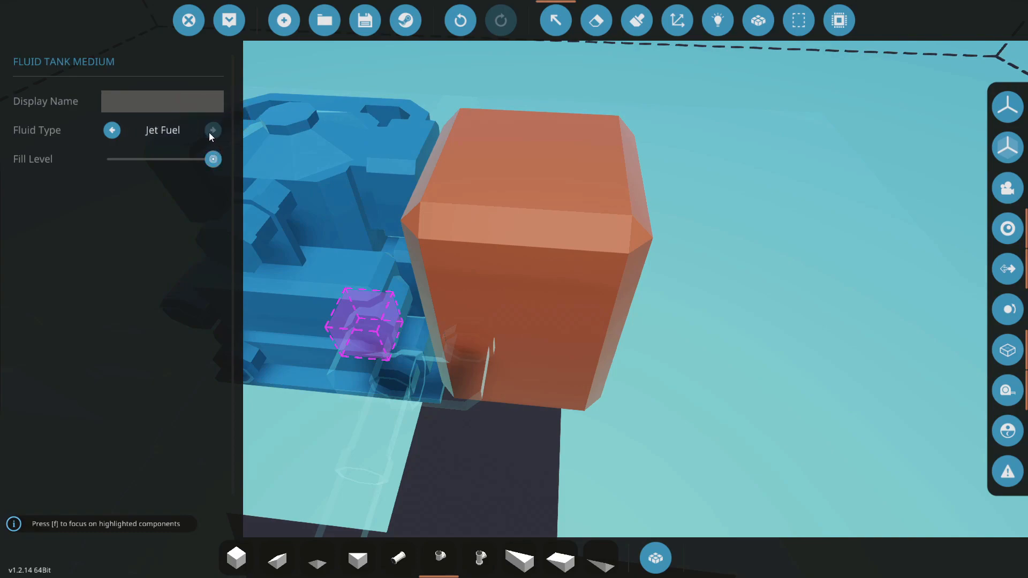
{"action": "left_click", "coordinate": [213, 129]}
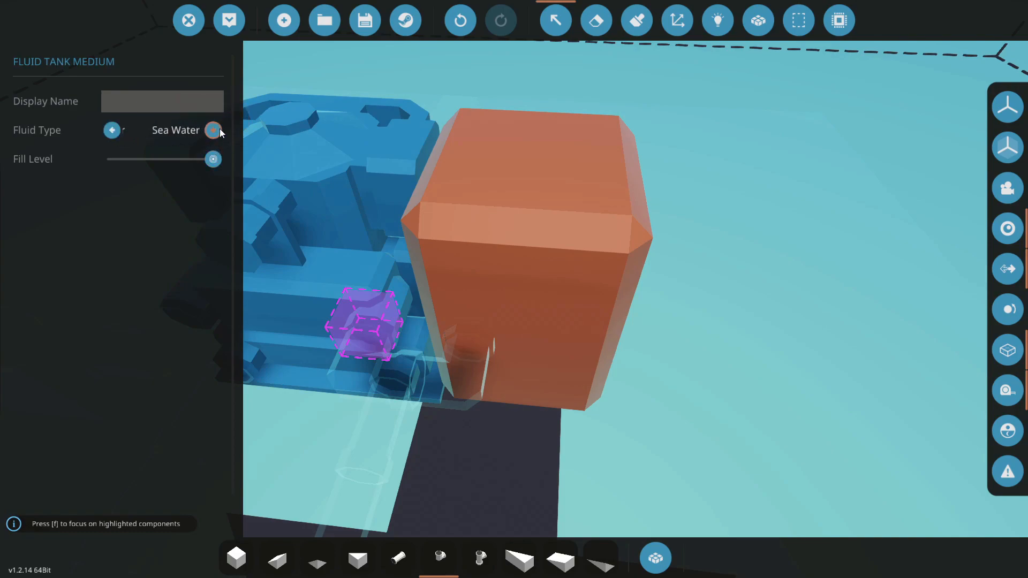
{"action": "left_click_drag", "start_coordinate": [212, 158], "coordinate": [134, 158]}
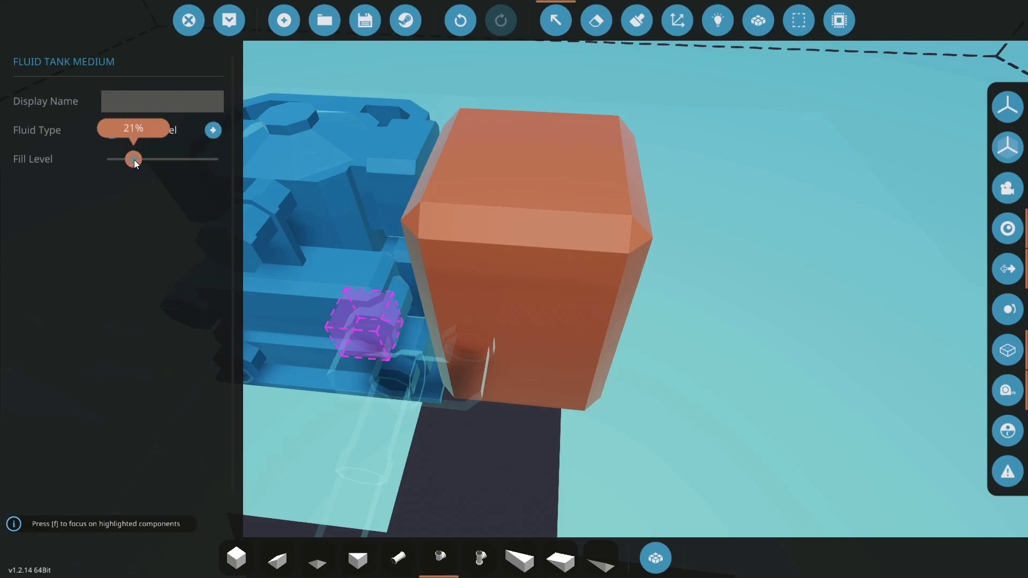
{"action": "left_click_drag", "start_coordinate": [133, 159], "coordinate": [213, 158]}
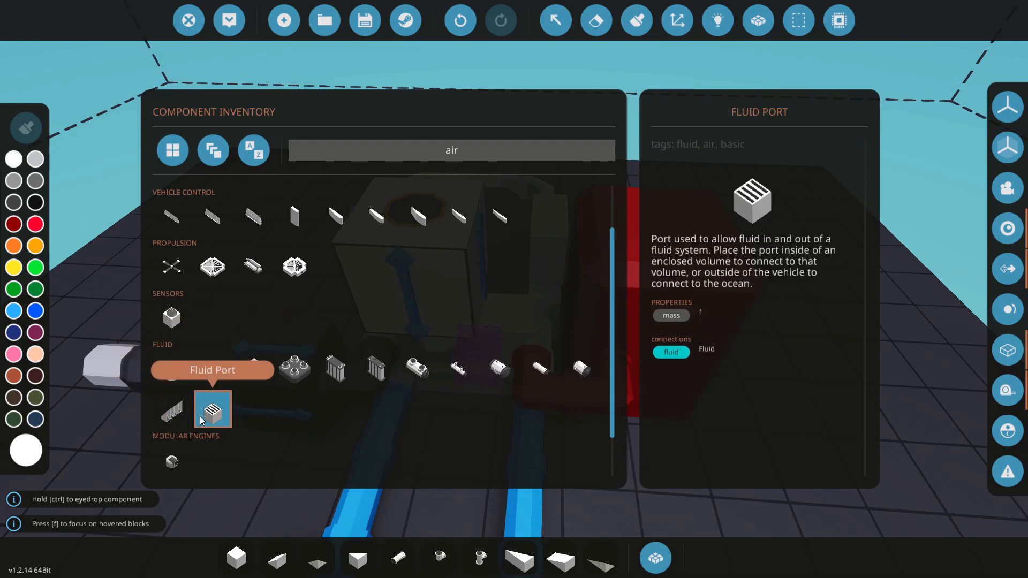
{"action": "mouse_move", "coordinate": [253, 367]}
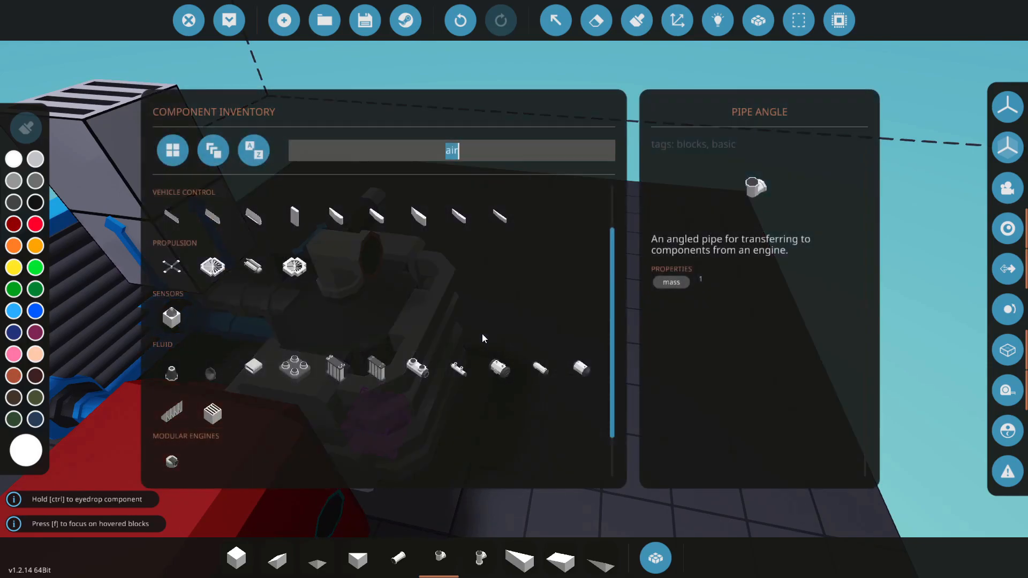
Search the component inventory for 'pro' to list propulsion parts
{"action": "type", "text": "pro"}
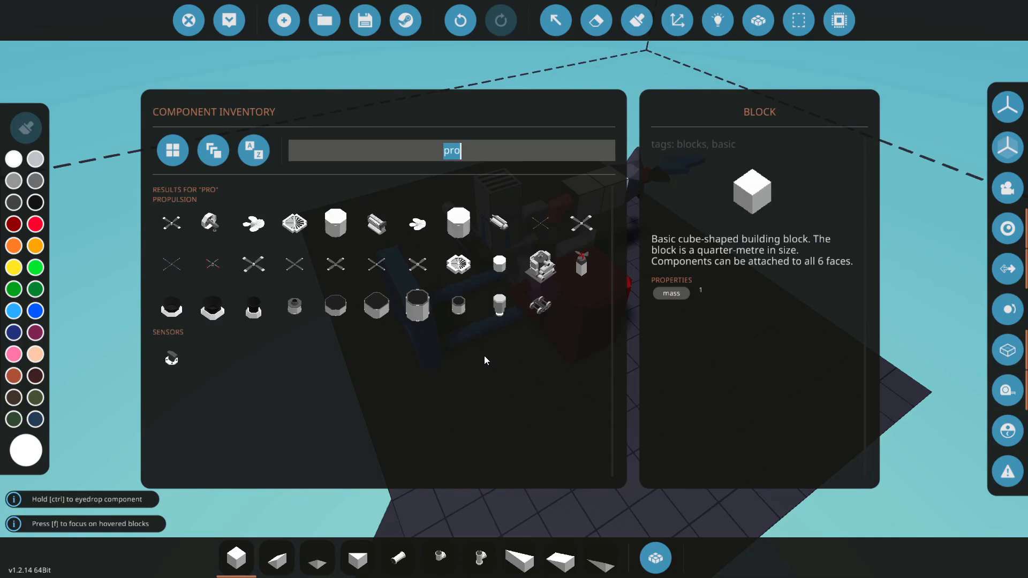
{"action": "left_click", "coordinate": [716, 20]}
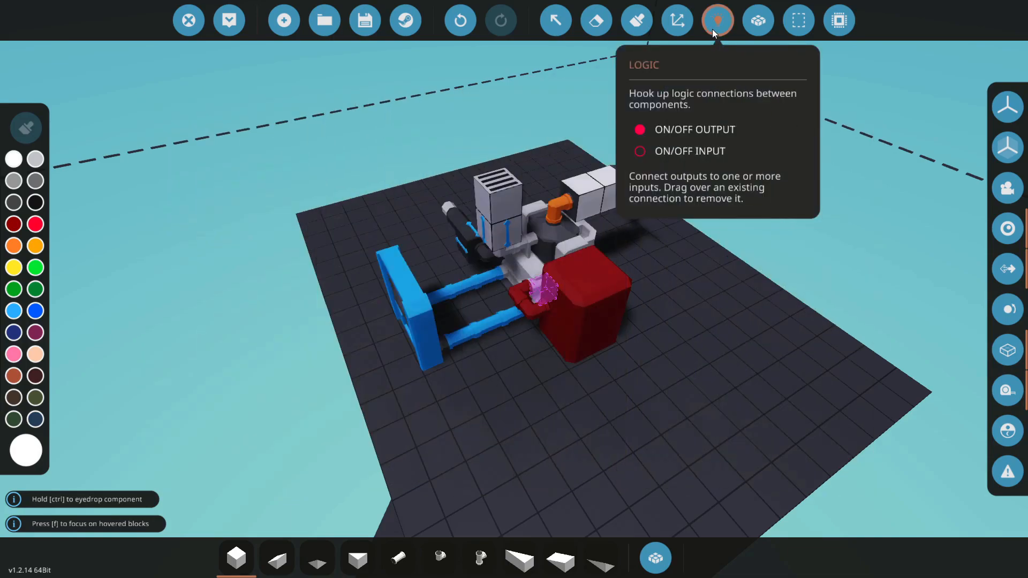
{"action": "left_click", "coordinate": [718, 20]}
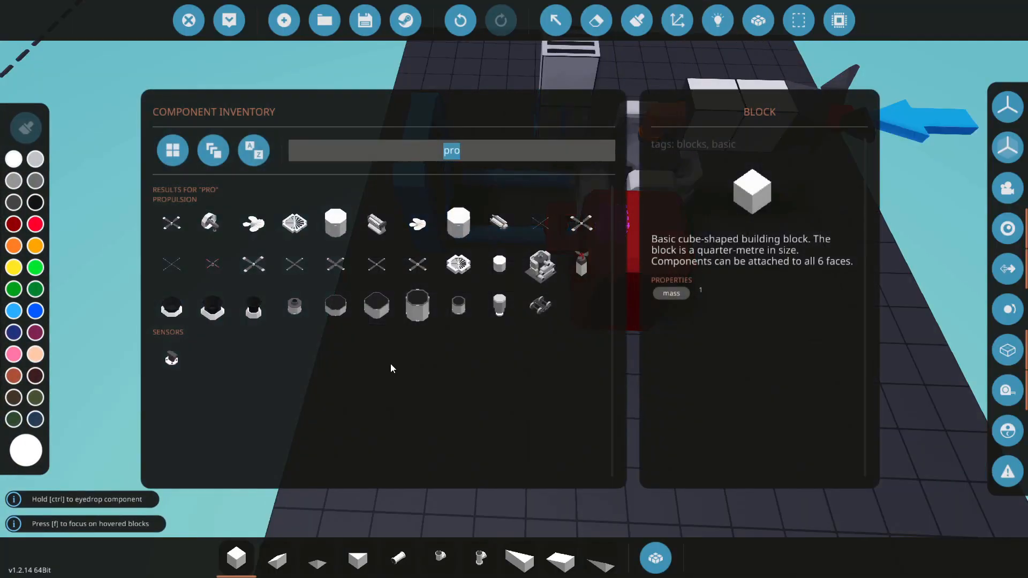
Place a Throttle Lever ('th'), edit its maximum value and wire it to the engine throttle
{"action": "type", "text": "th"}
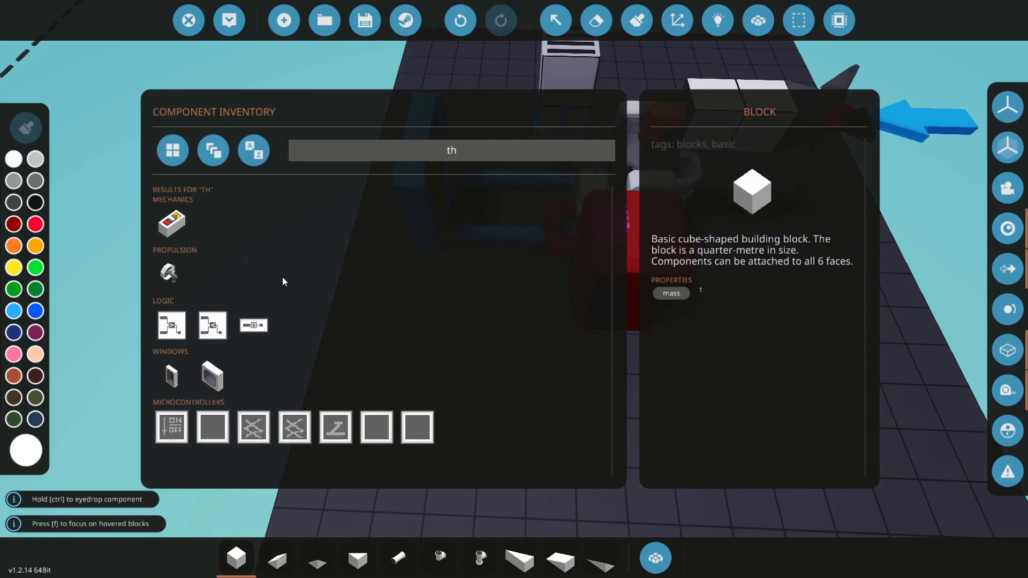
{"action": "mouse_move", "coordinate": [172, 223]}
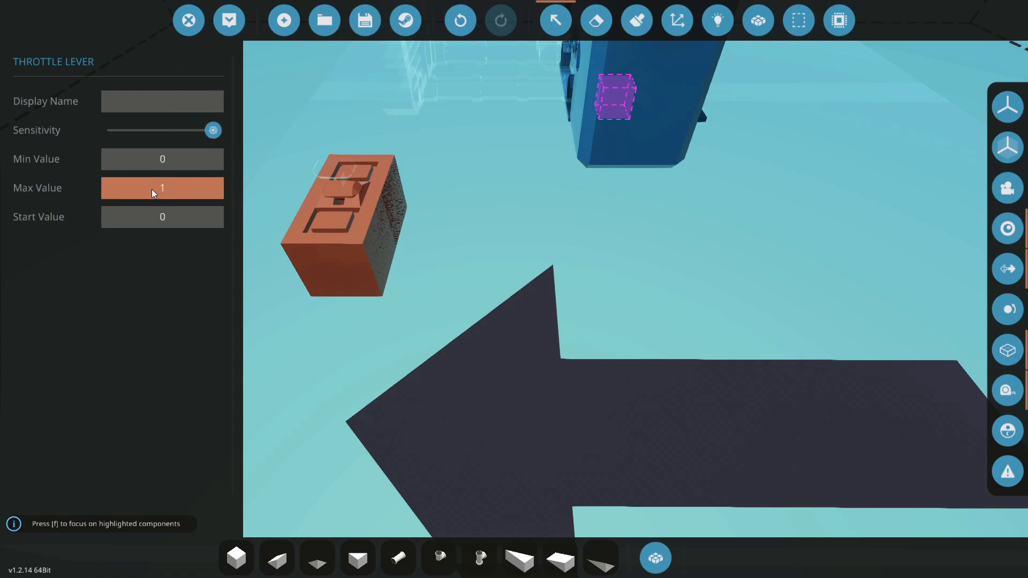
{"action": "left_click", "coordinate": [162, 158]}
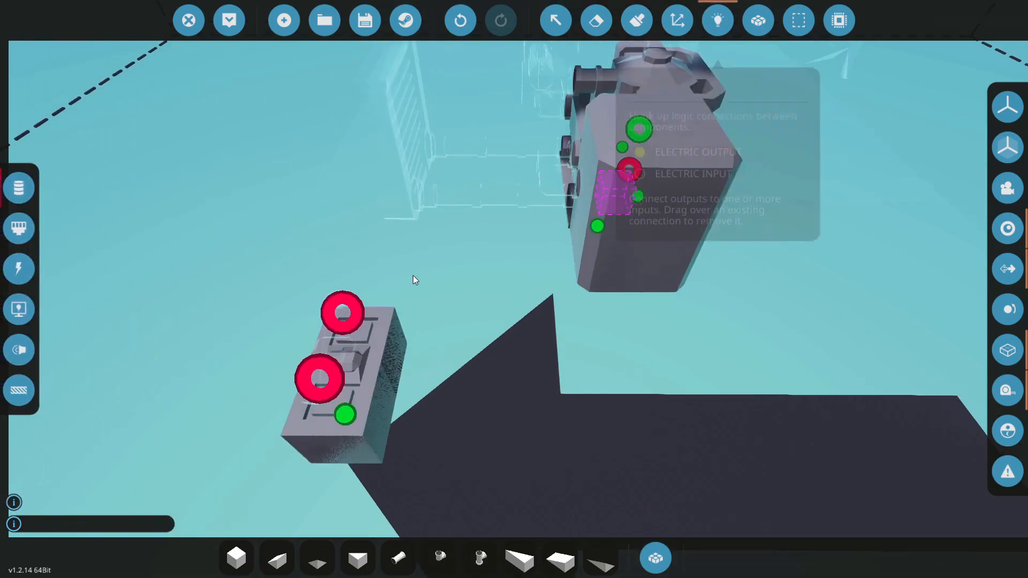
{"action": "left_click_drag", "start_coordinate": [344, 414], "coordinate": [639, 131]}
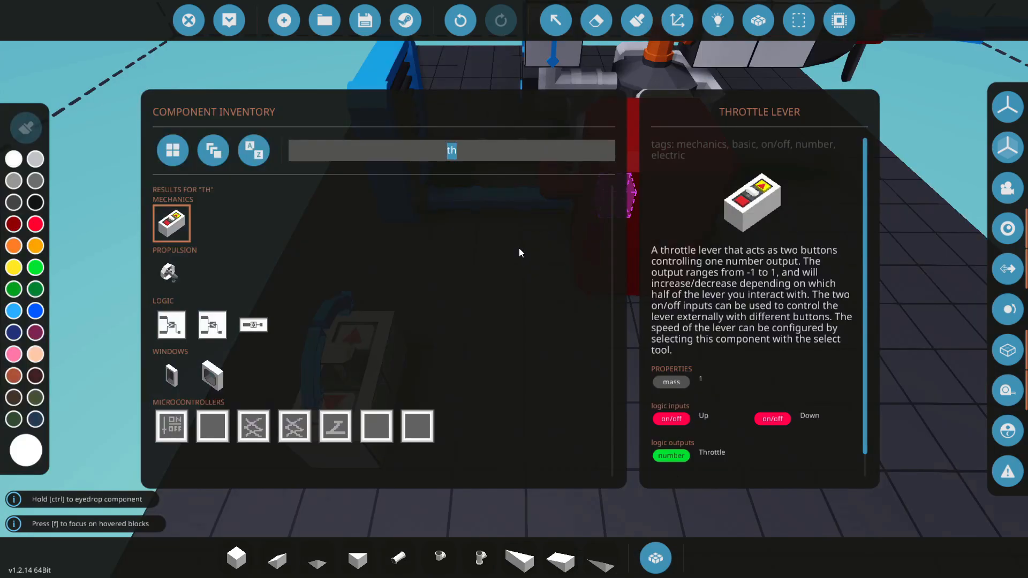
Search 'pus' and place the push-button starter beside the throttle lever
{"action": "type", "text": "pus"}
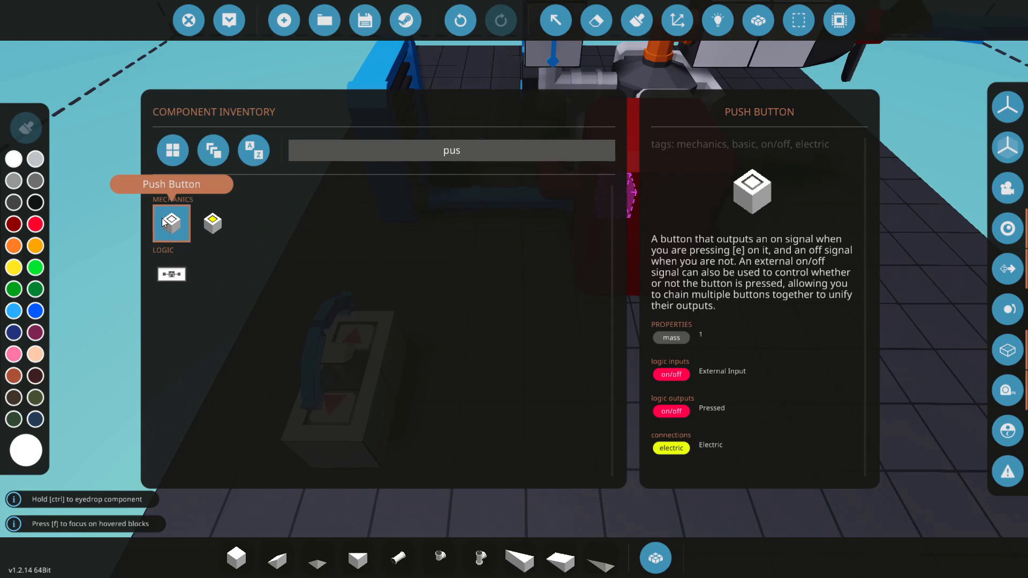
{"action": "left_click", "coordinate": [717, 20]}
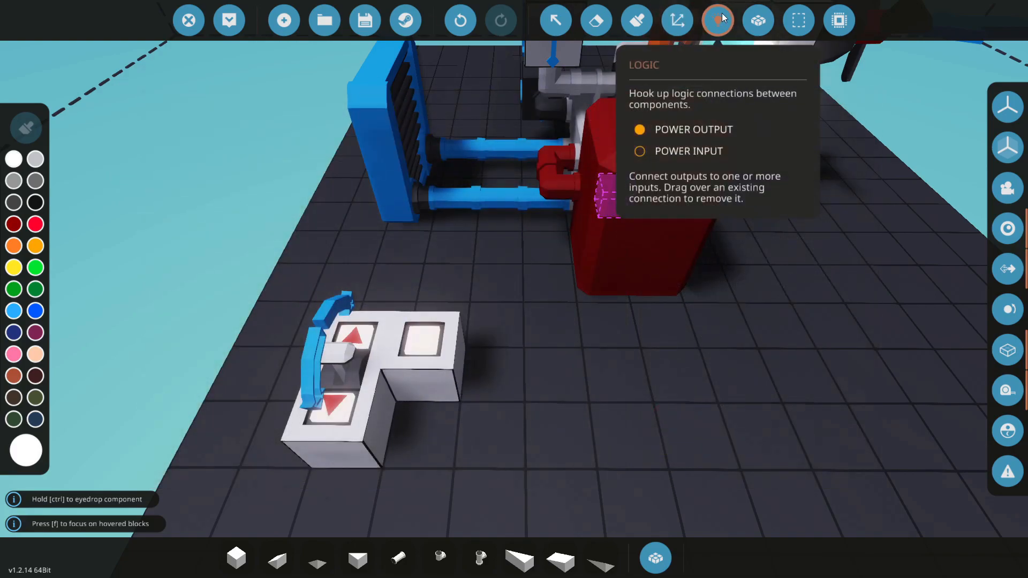
{"action": "left_click", "coordinate": [717, 20]}
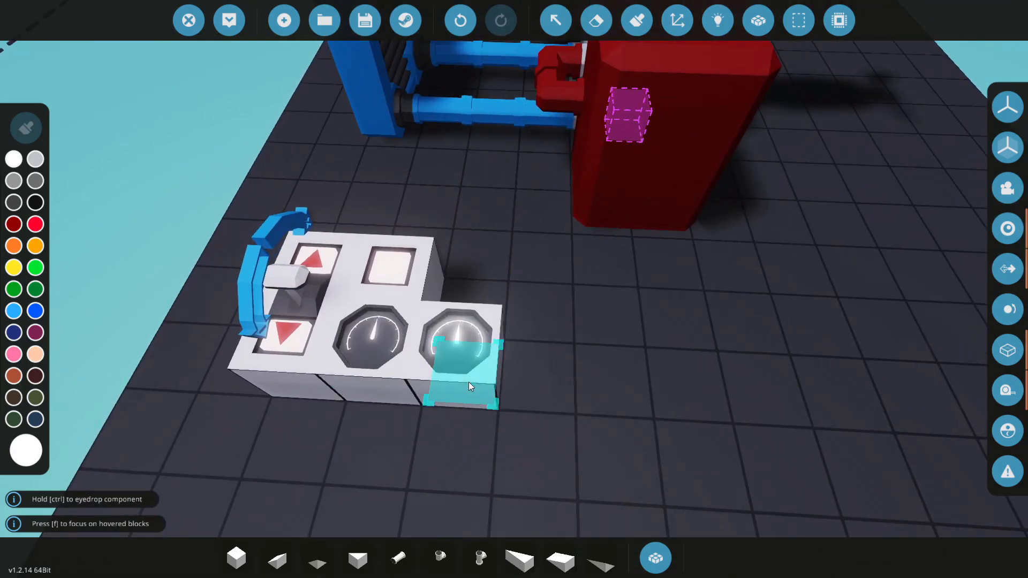
{"action": "mouse_move", "coordinate": [718, 20]}
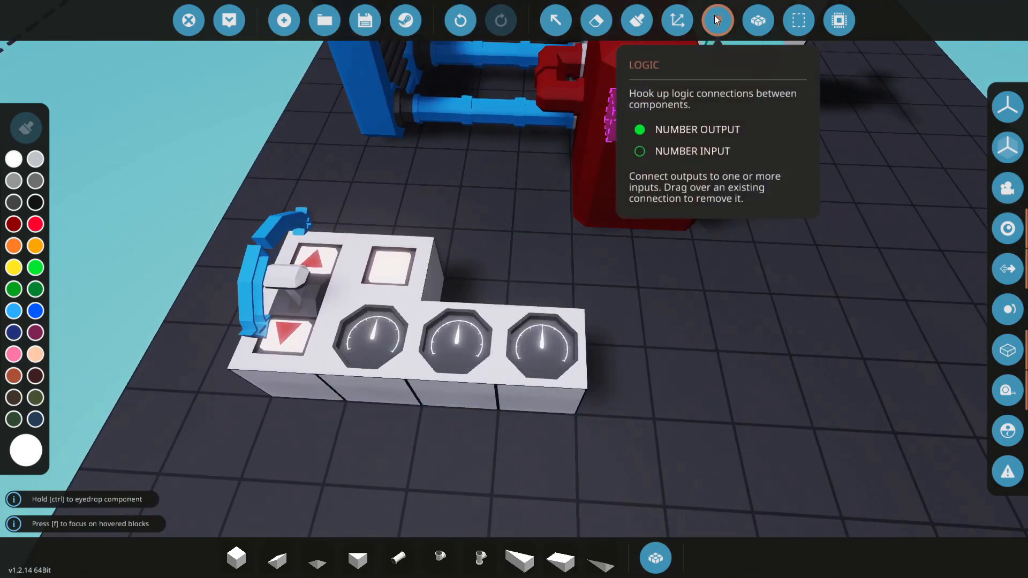
Draw logic links from the engine outputs to the three dial gauges
{"action": "left_click", "coordinate": [718, 20]}
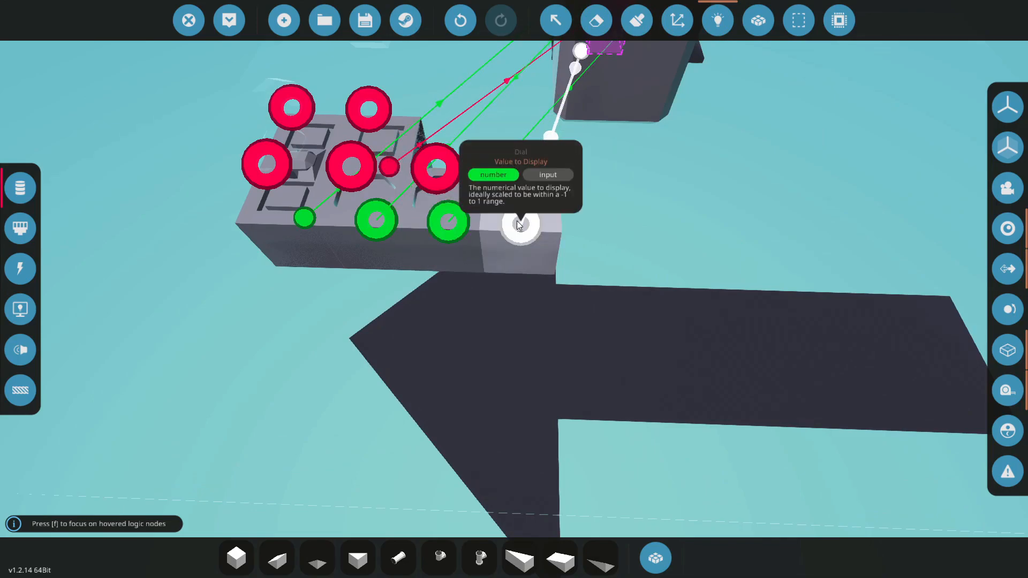
{"action": "left_click", "coordinate": [555, 20]}
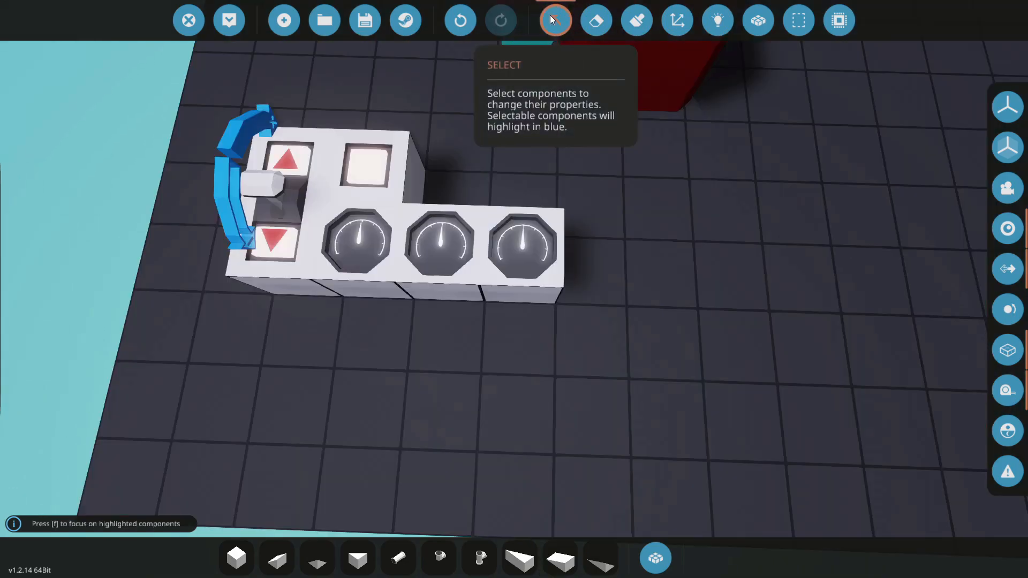
Select the throttle lever and type 'Throttl' into its Display Name
{"action": "left_click", "coordinate": [636, 20]}
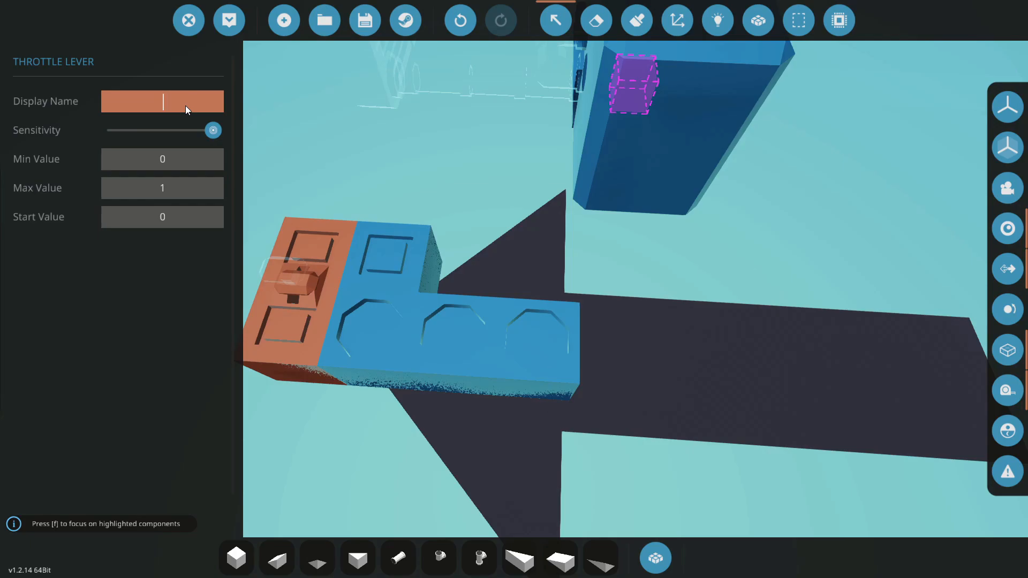
{"action": "type", "text": "Throttl"}
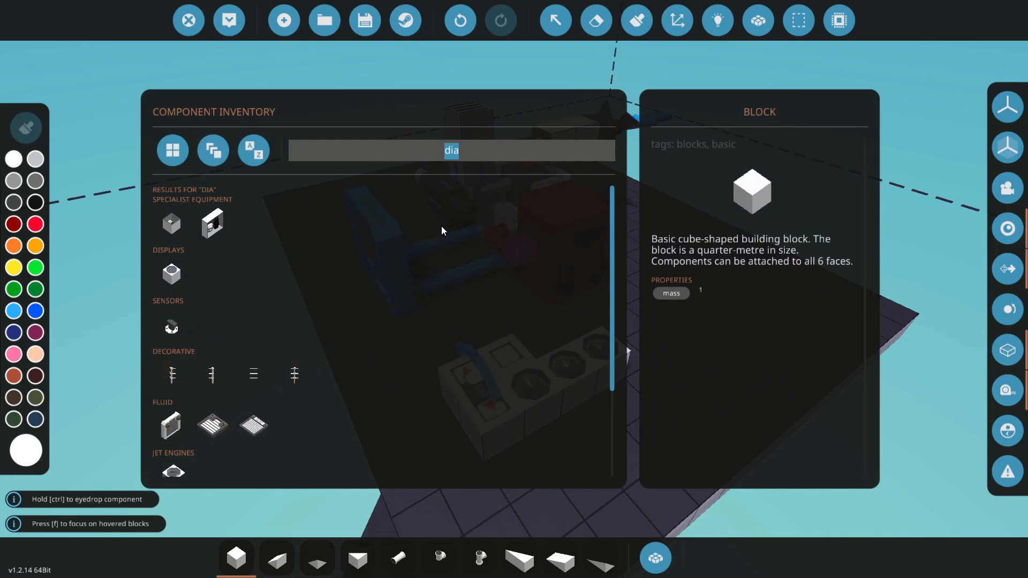
Search 'bat' and place the battery beside the dials on the control panel
{"action": "type", "text": "bat"}
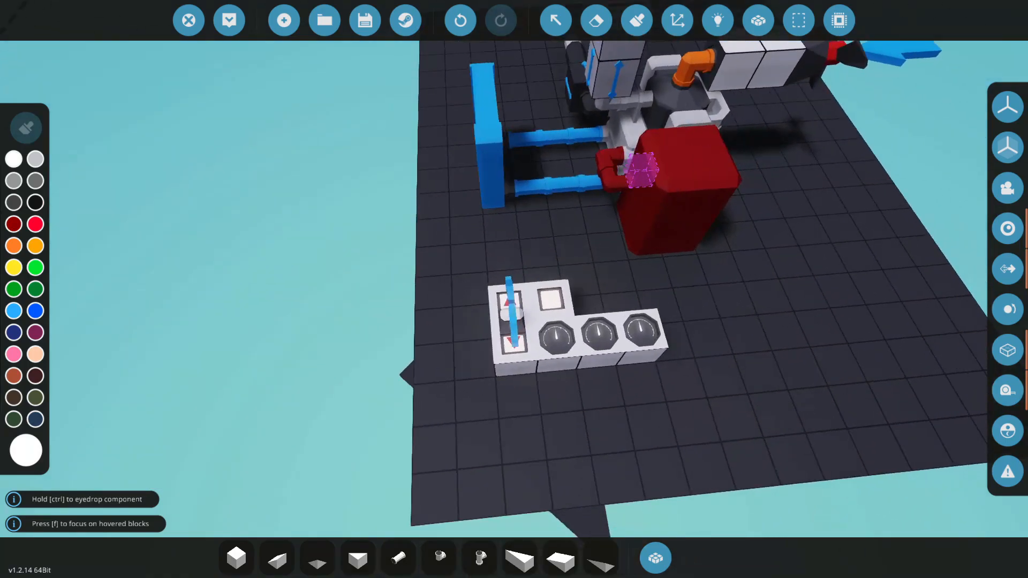
{"action": "left_click", "coordinate": [716, 20]}
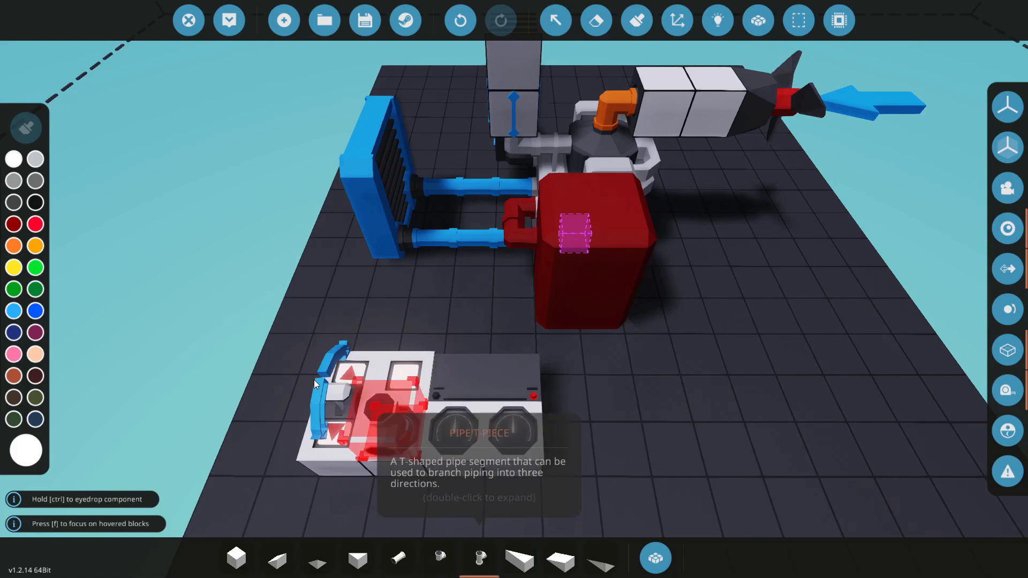
Wire the control panel's electric nodes and battery to the engine using the electric connection filter
{"action": "left_click", "coordinate": [14, 245]}
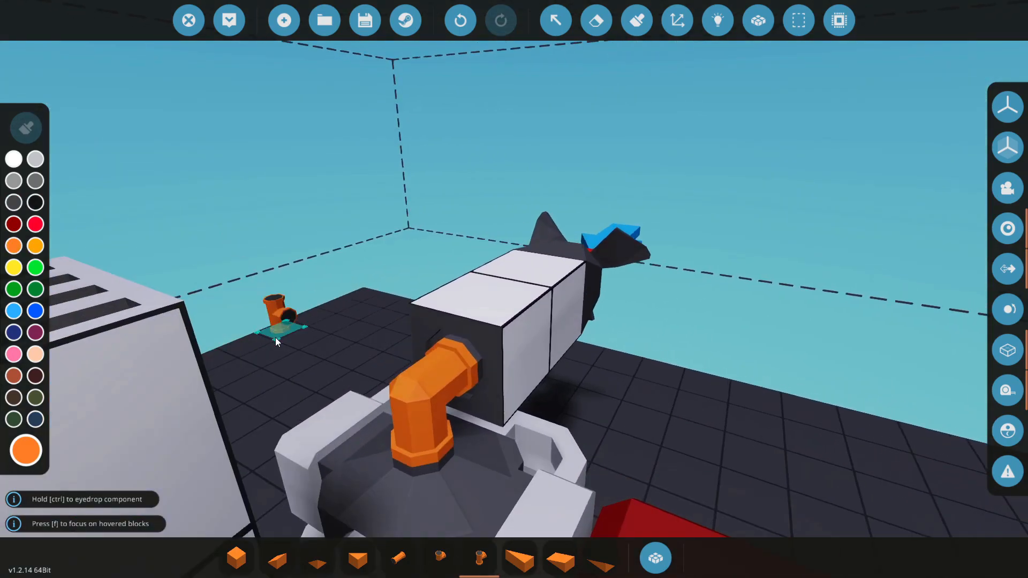
{"action": "mouse_move", "coordinate": [452, 376]}
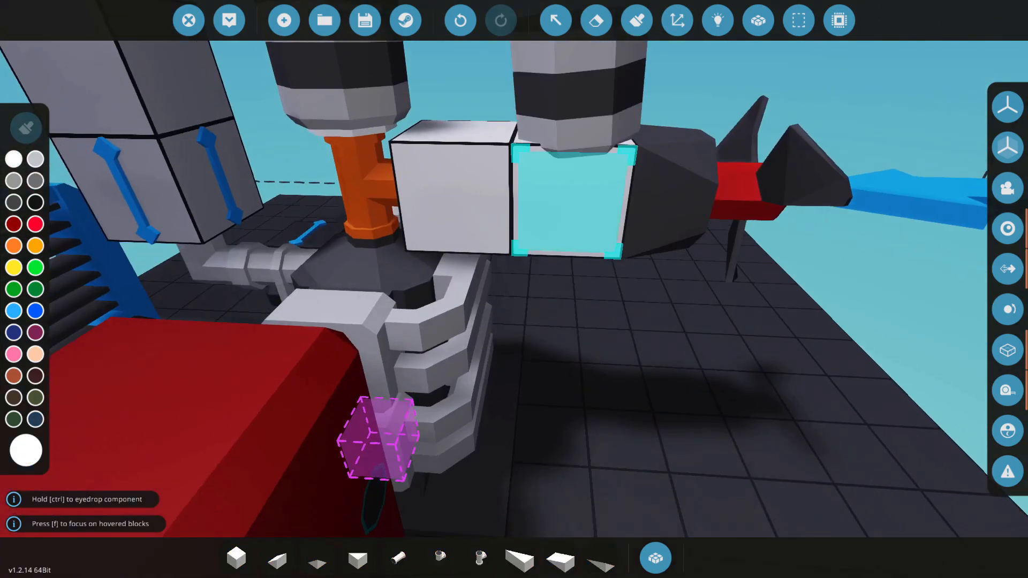
{"action": "left_click", "coordinate": [718, 20]}
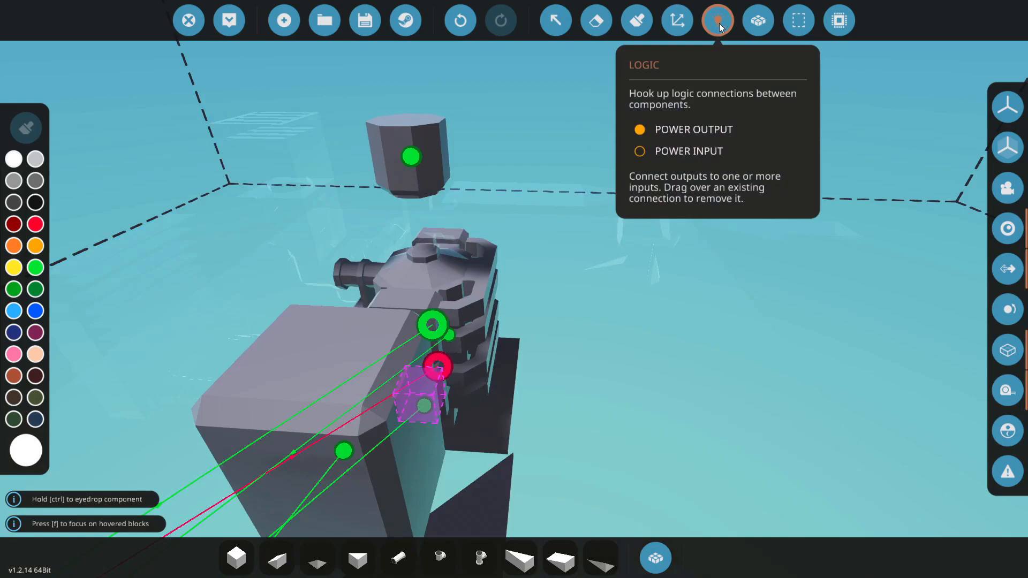
{"action": "left_click", "coordinate": [717, 19]}
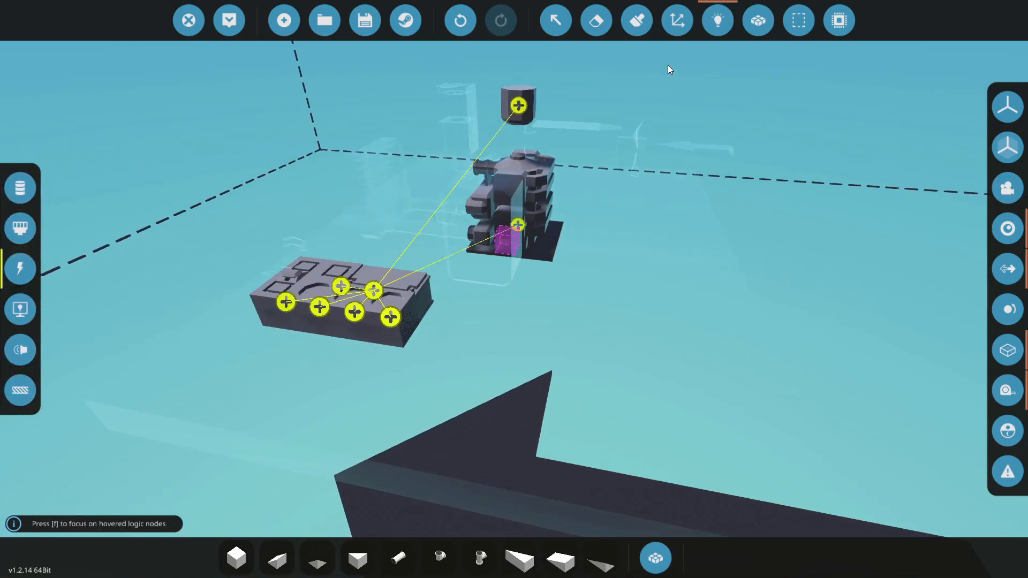
{"action": "left_click", "coordinate": [634, 20]}
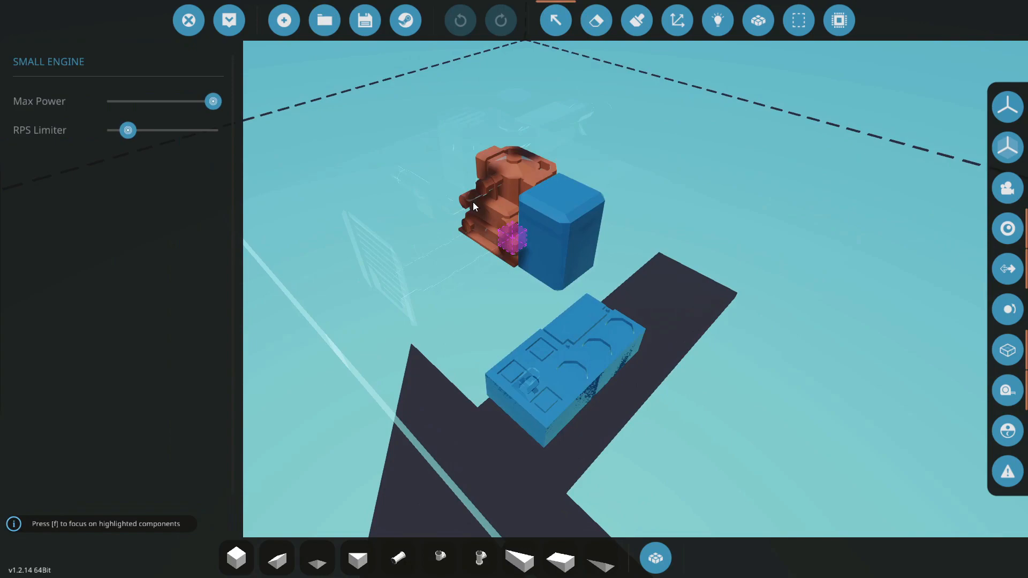
Slide the Small Engine's RPS Limiter fully right to 100 rps
{"action": "left_click_drag", "start_coordinate": [128, 130], "coordinate": [213, 130]}
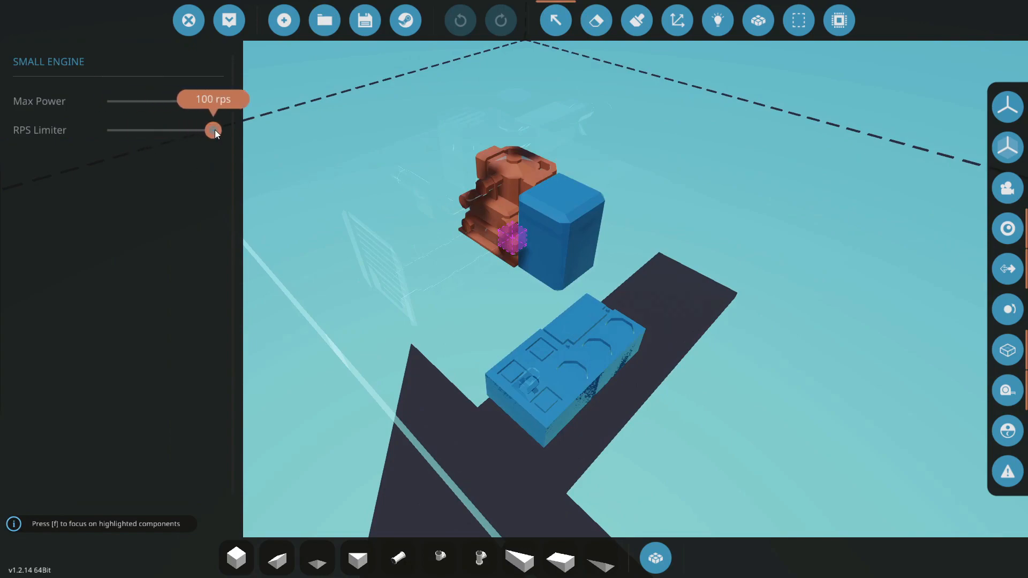